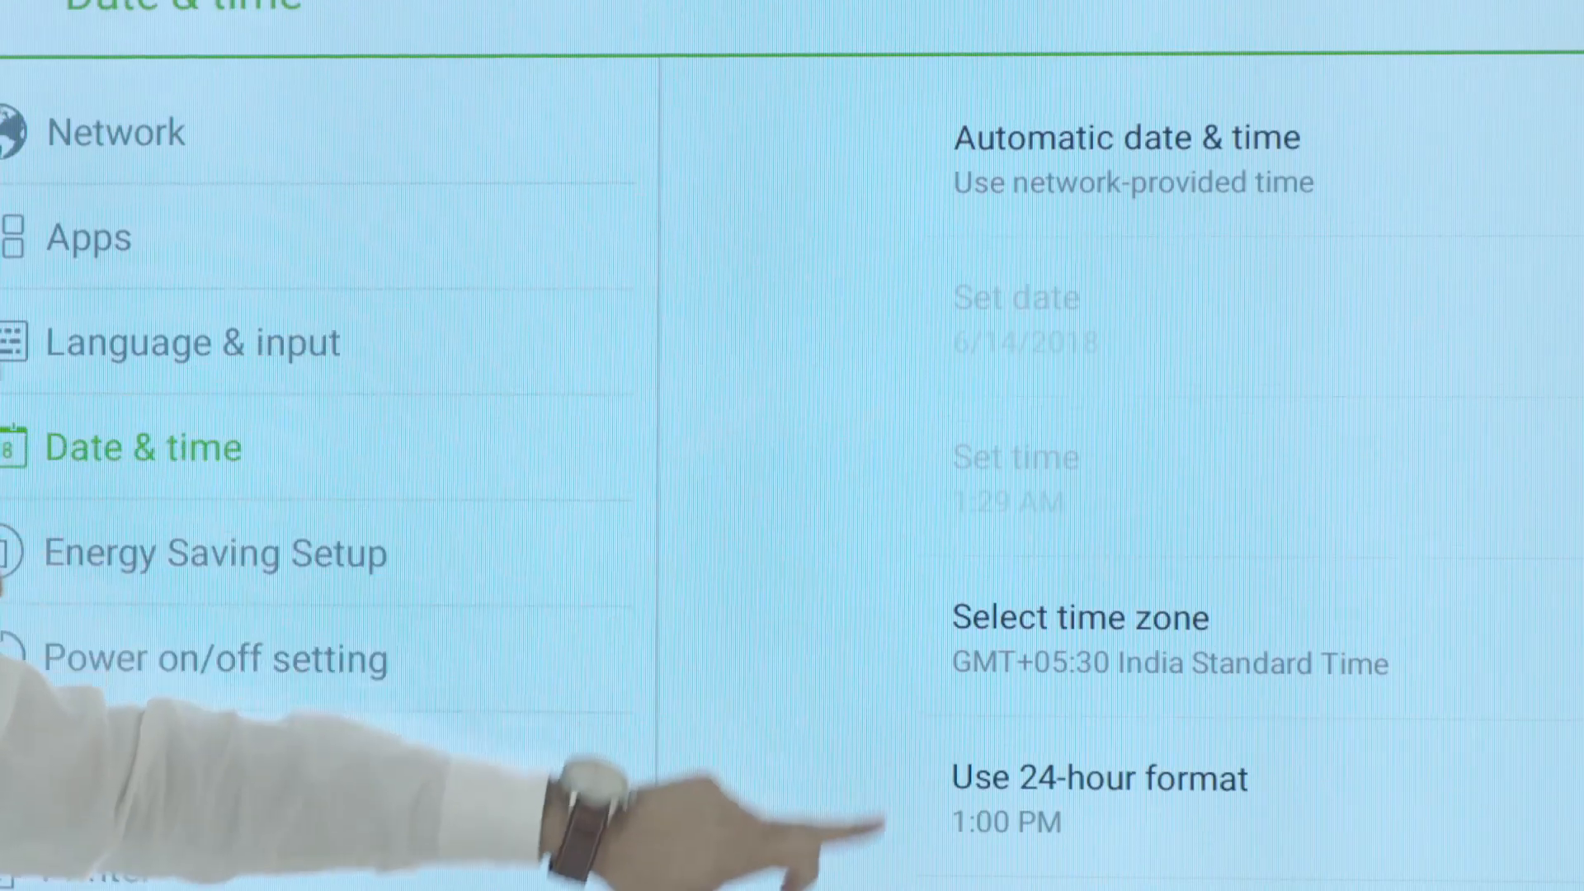
- View the Energy Saving and Authorization settings (Child Lock and USB lock off), then return home
click(213, 552)
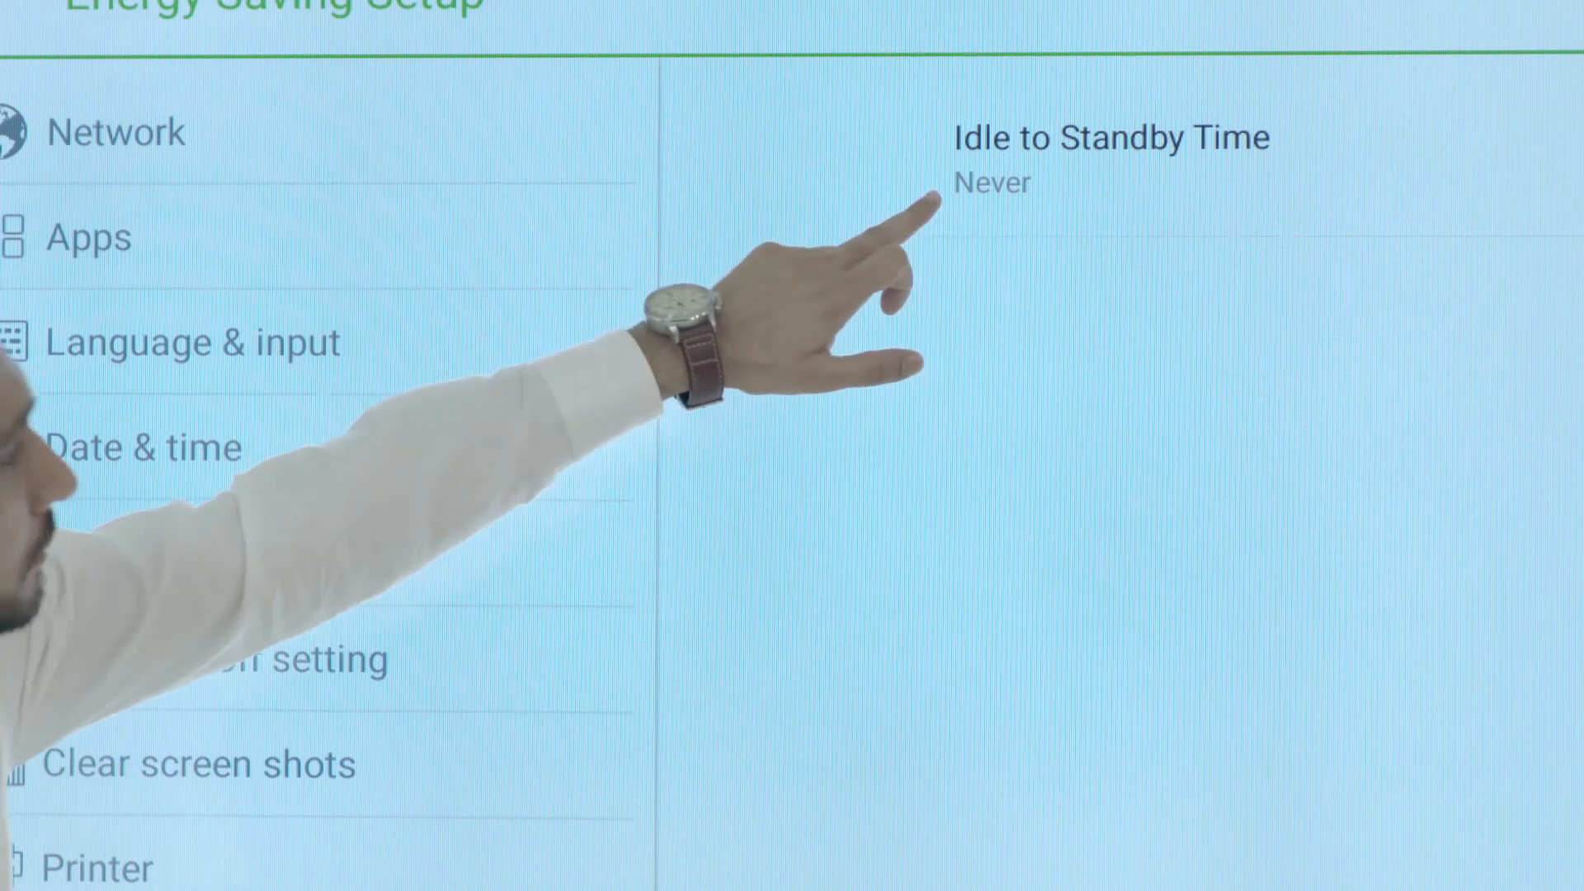
click(202, 657)
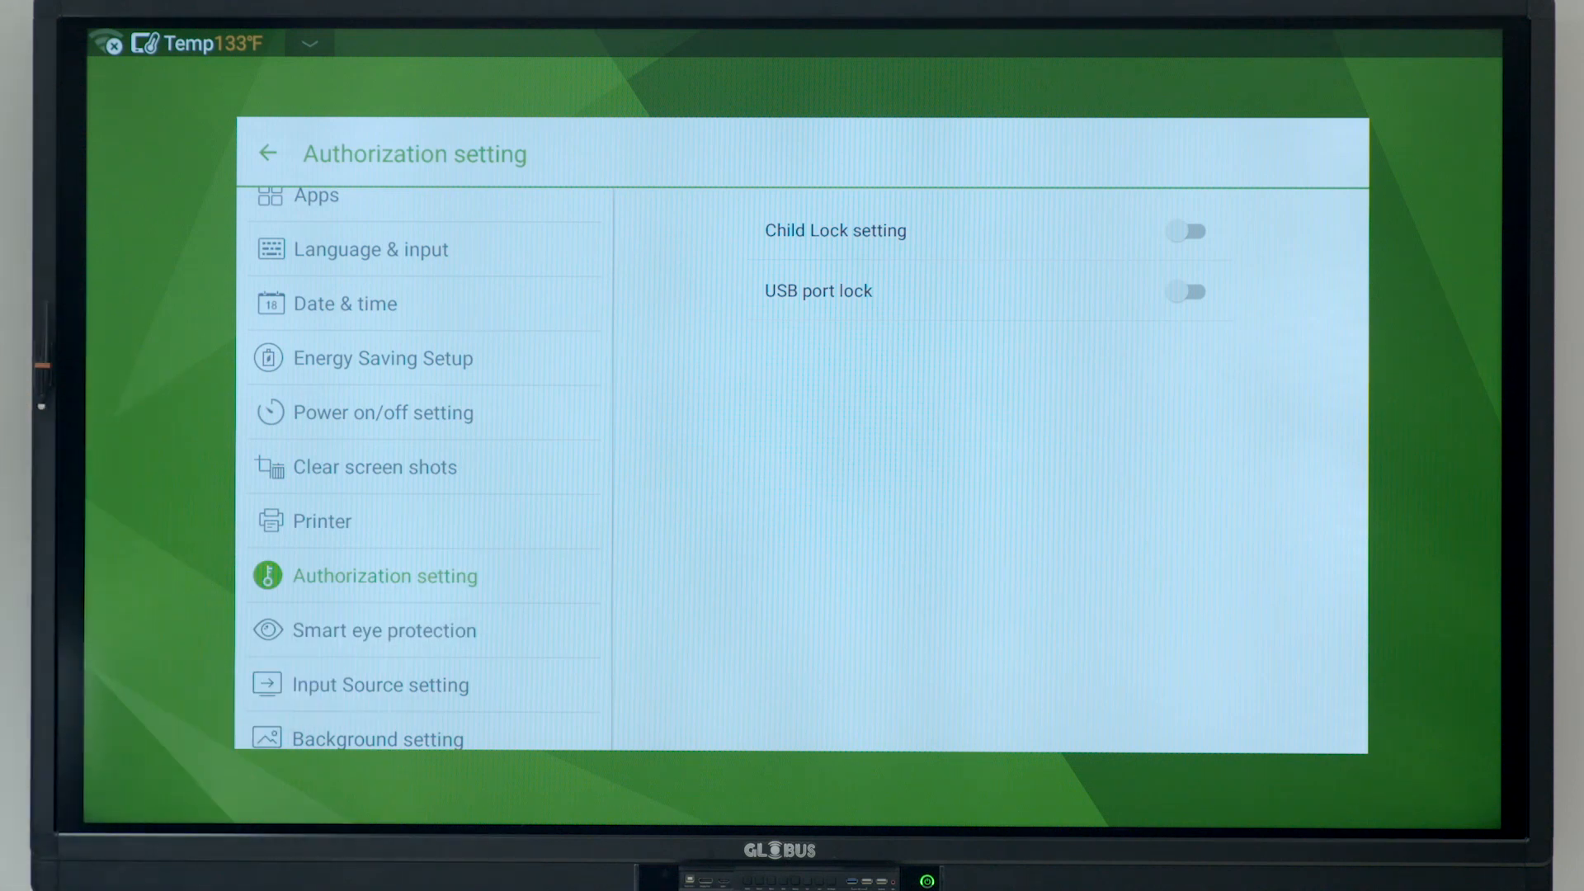
click(383, 629)
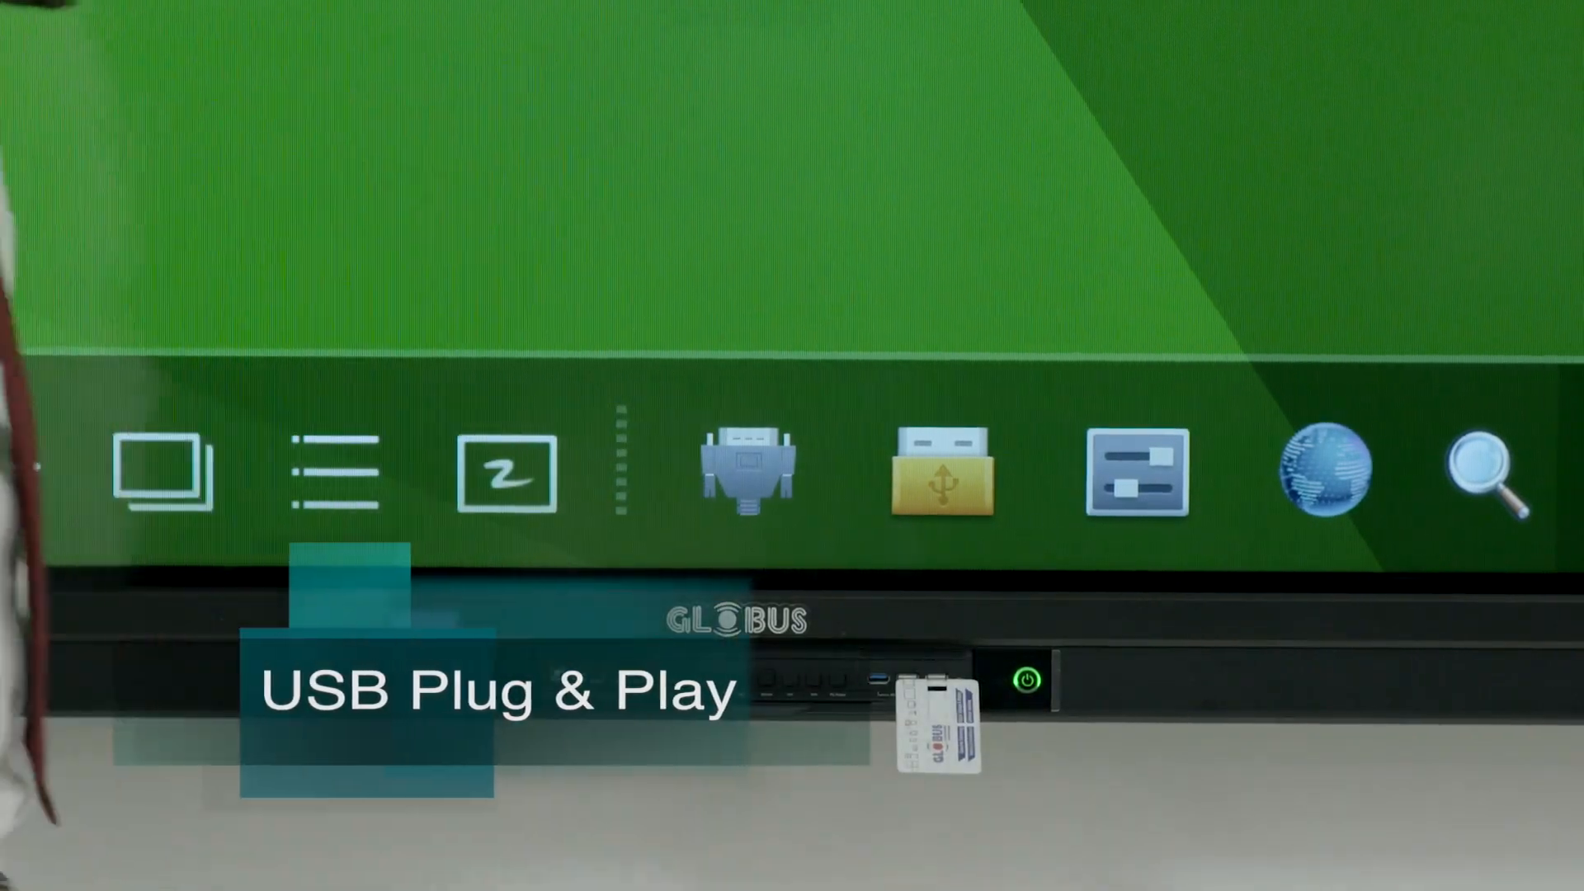
- Switch the panel to the Windows PC source and open This PC's context menu
click(942, 476)
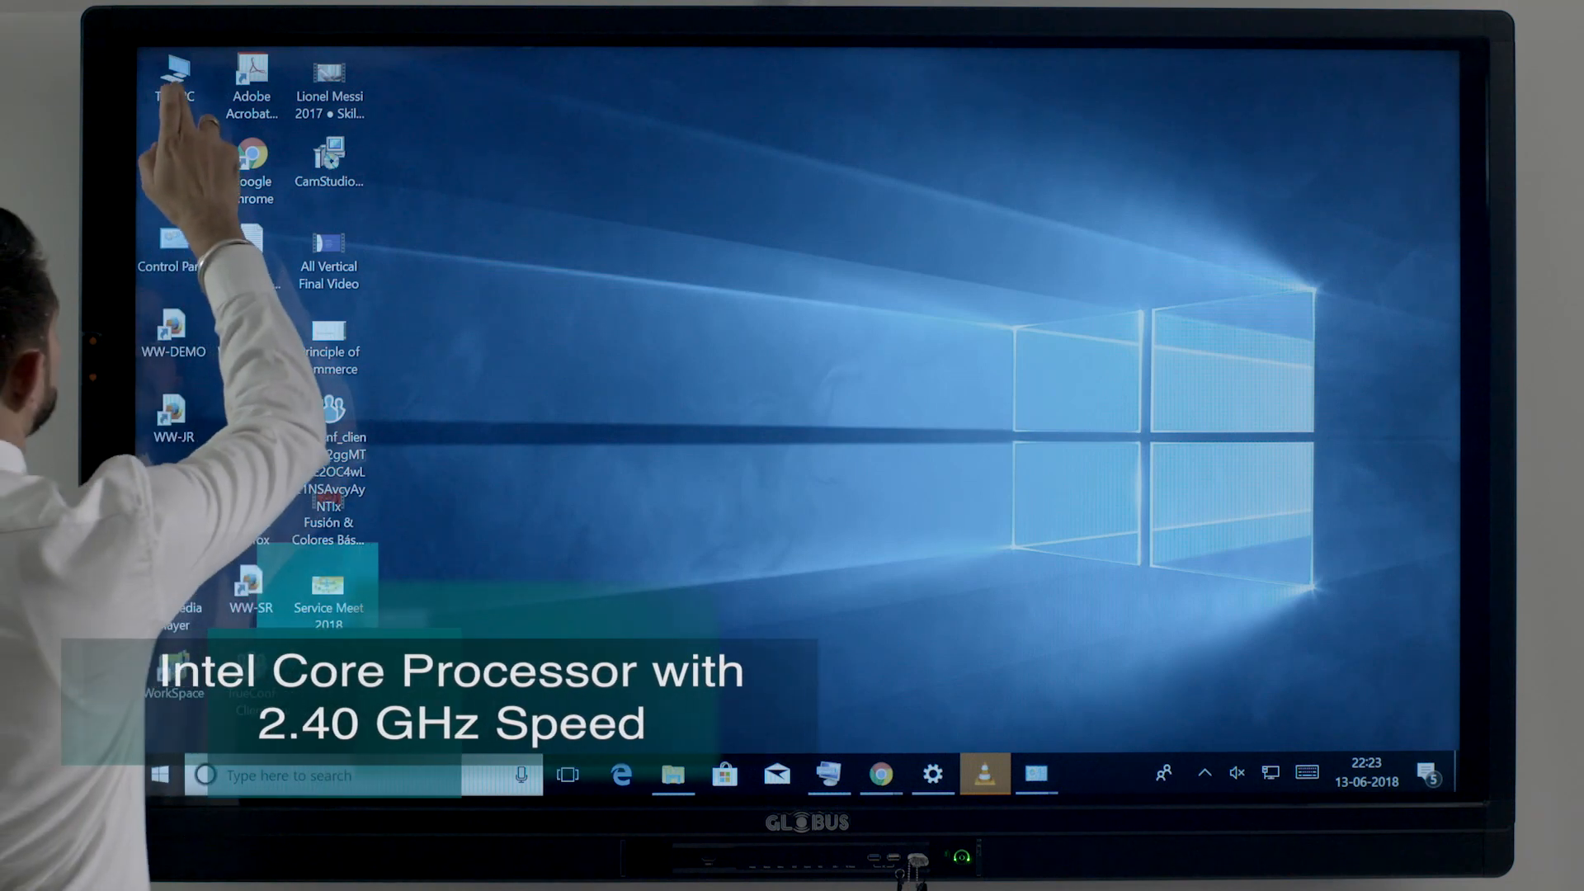
right_click(174, 85)
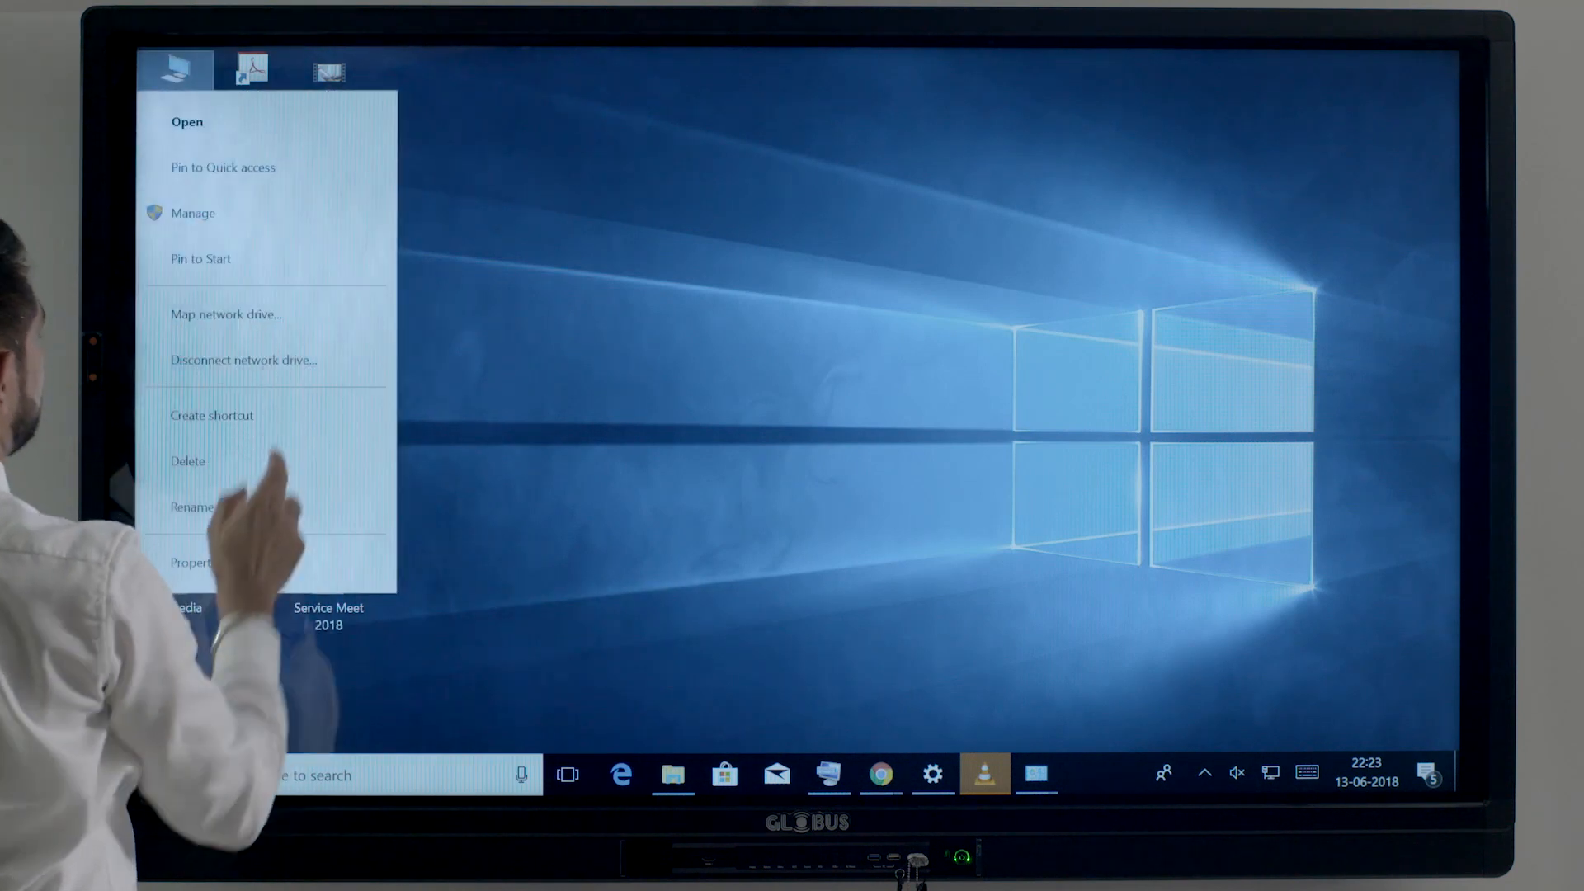